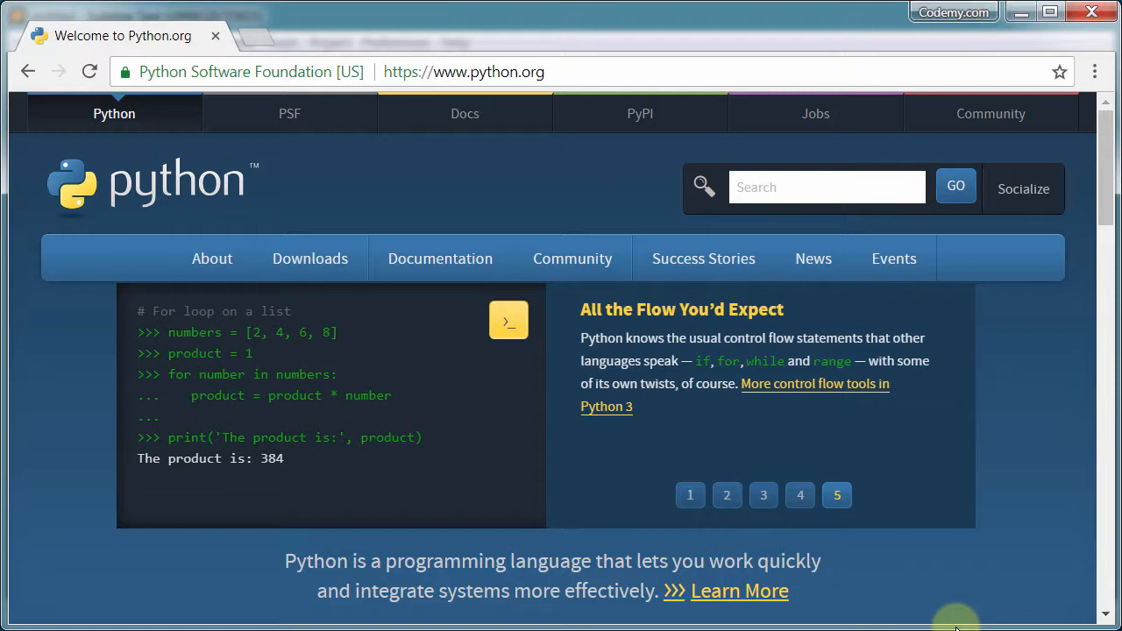
{"action": "left_click", "coordinate": [725, 494]}
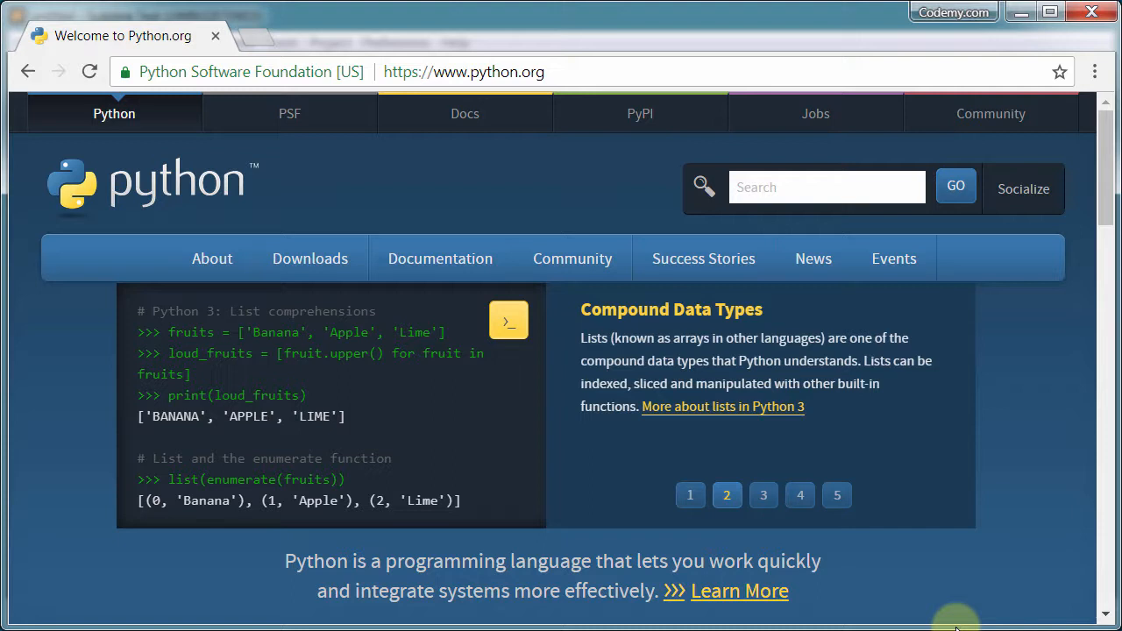
{"action": "left_click", "coordinate": [762, 494]}
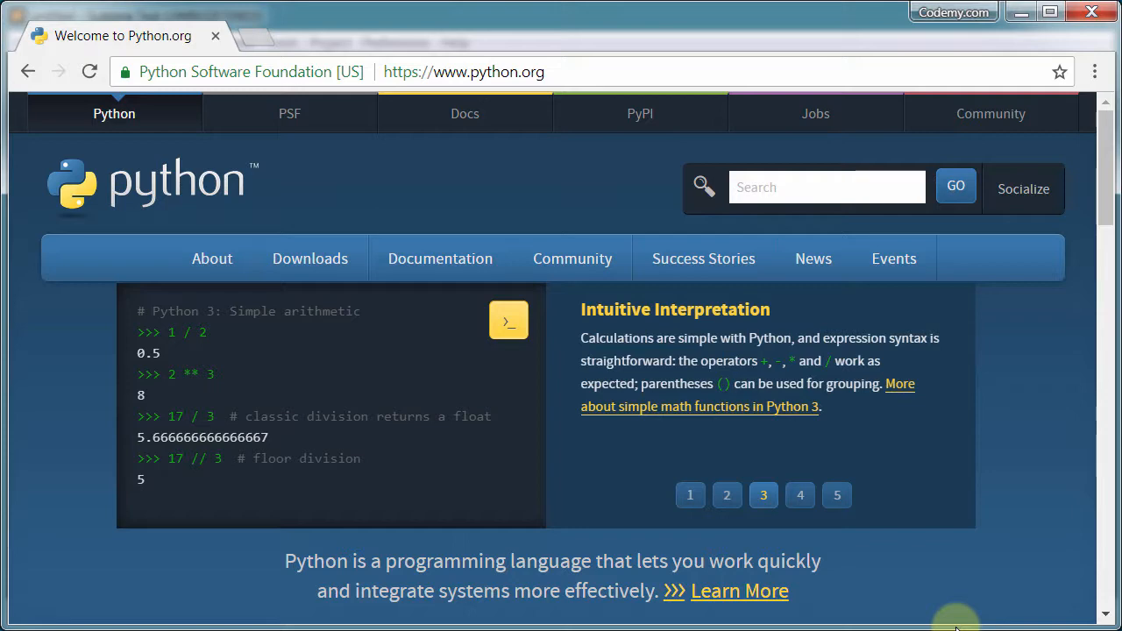
{"action": "left_click", "coordinate": [799, 495]}
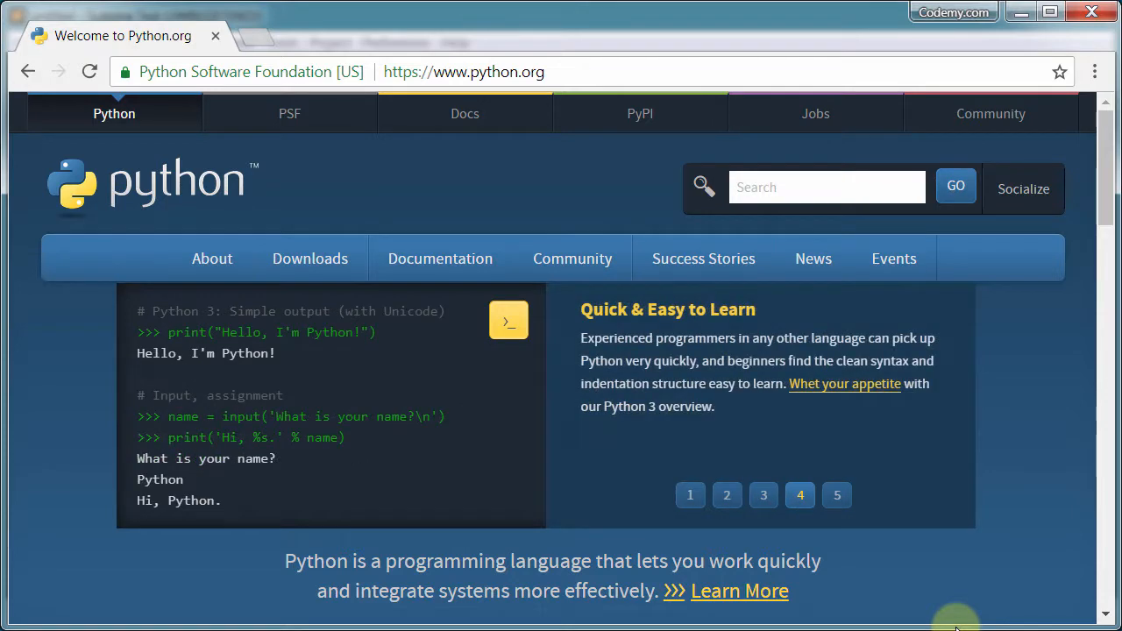
{"action": "left_click", "coordinate": [837, 494]}
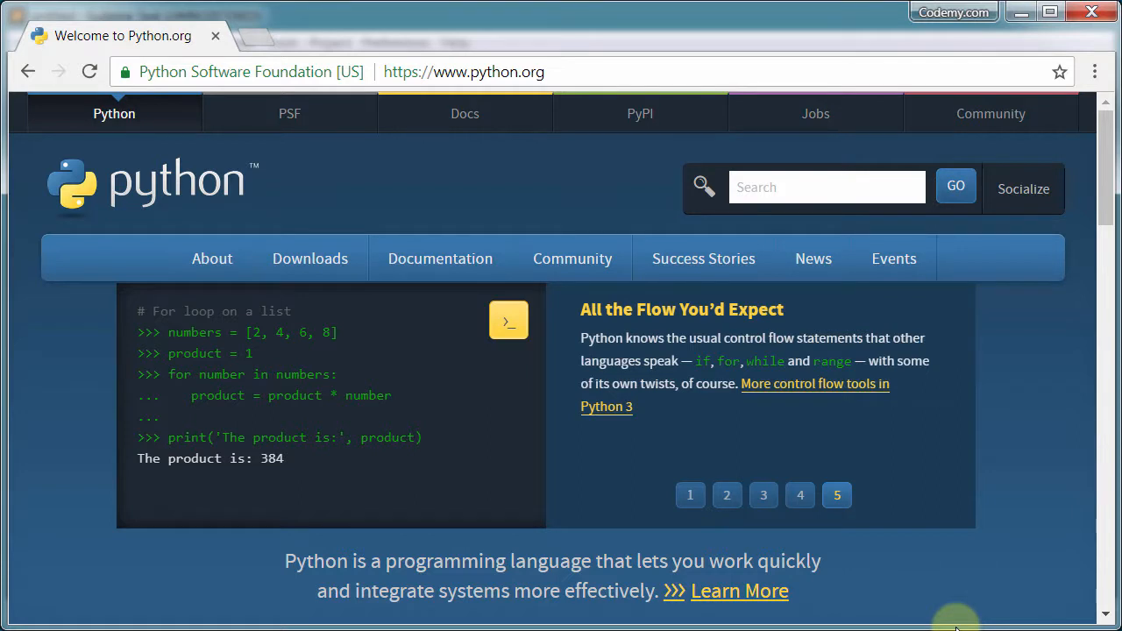
{"action": "left_click", "coordinate": [691, 495]}
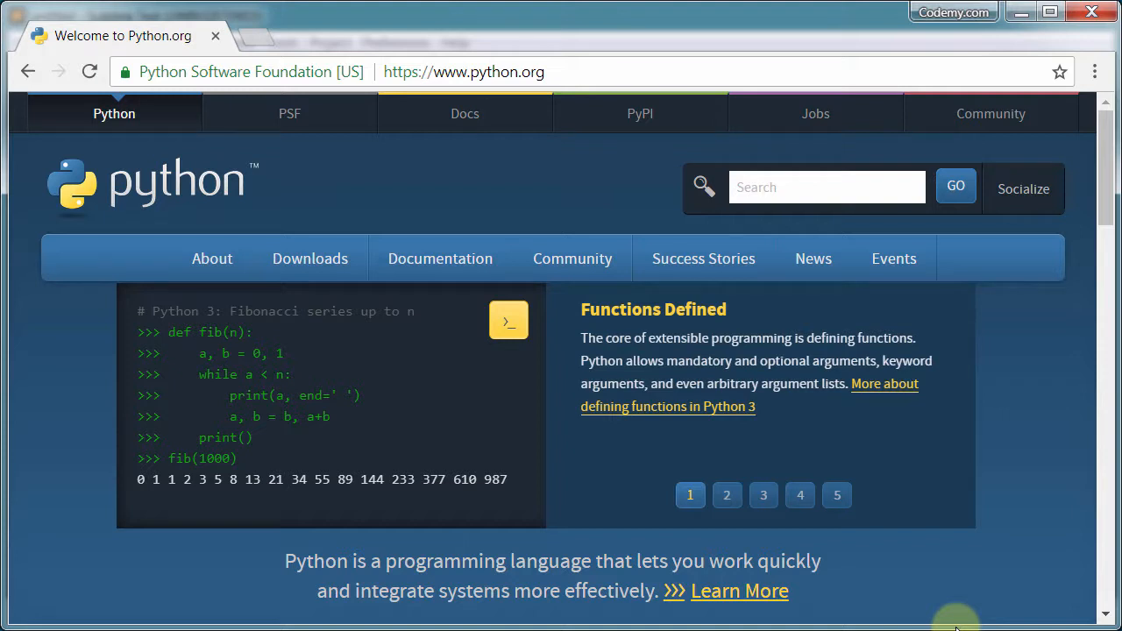
{"action": "left_click", "coordinate": [726, 494]}
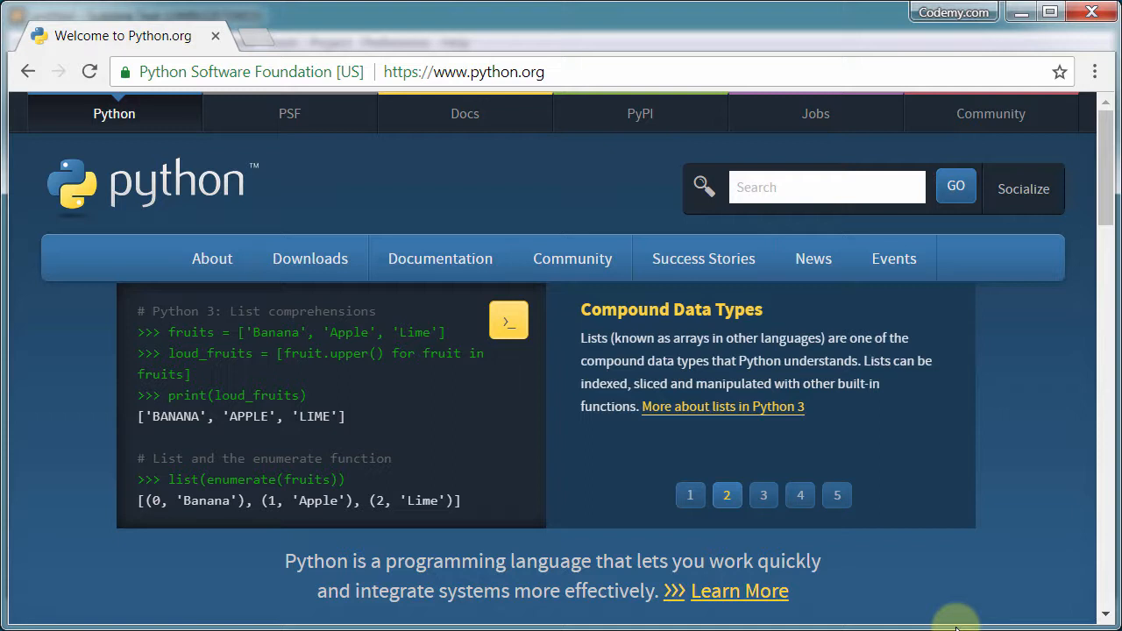
{"action": "left_click", "coordinate": [762, 494]}
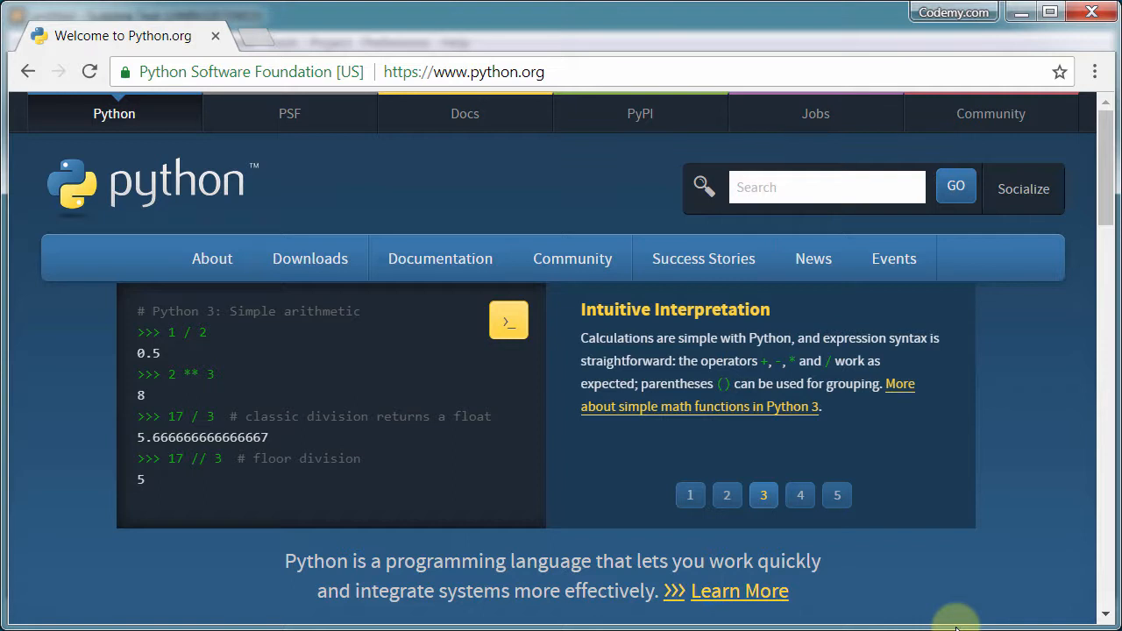
{"action": "left_click", "coordinate": [799, 495]}
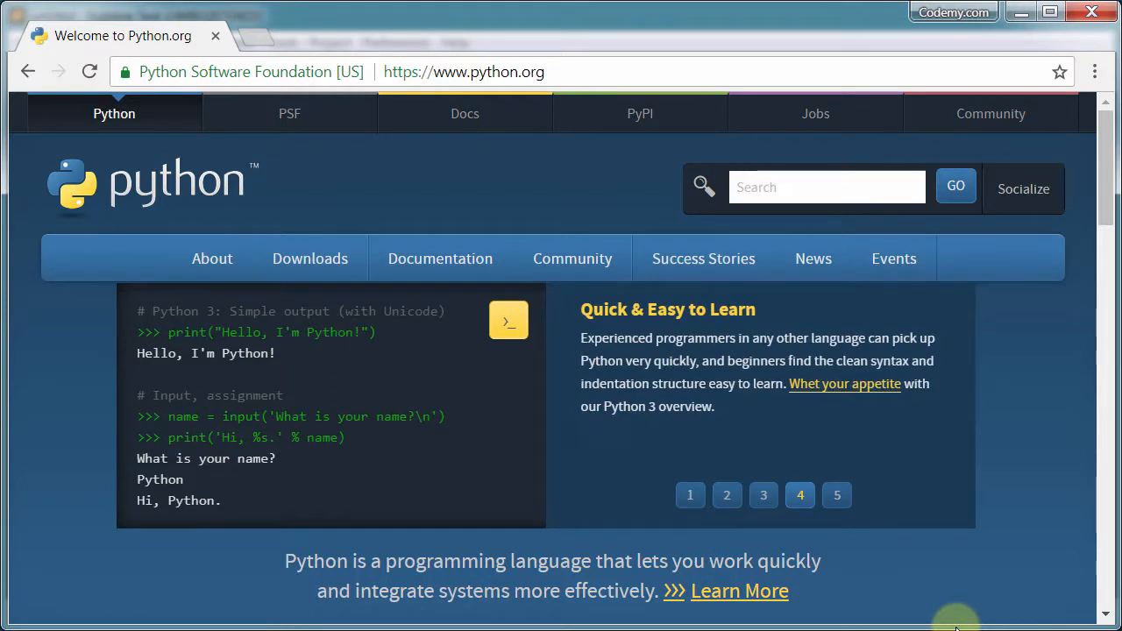
{"action": "left_click", "coordinate": [836, 495]}
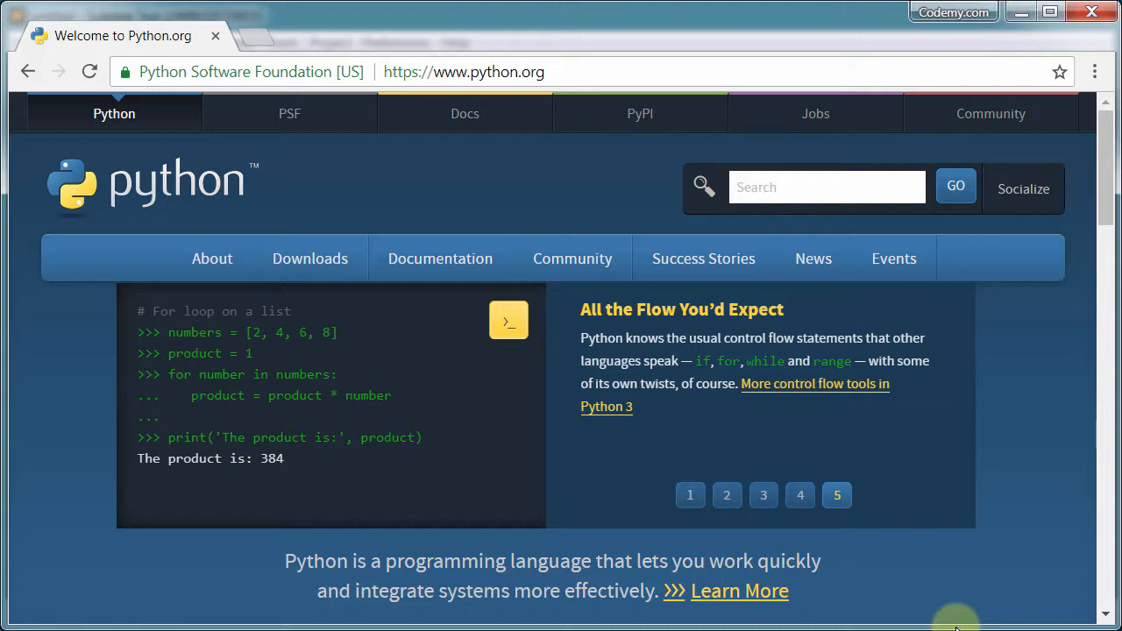
{"action": "left_click", "coordinate": [691, 494]}
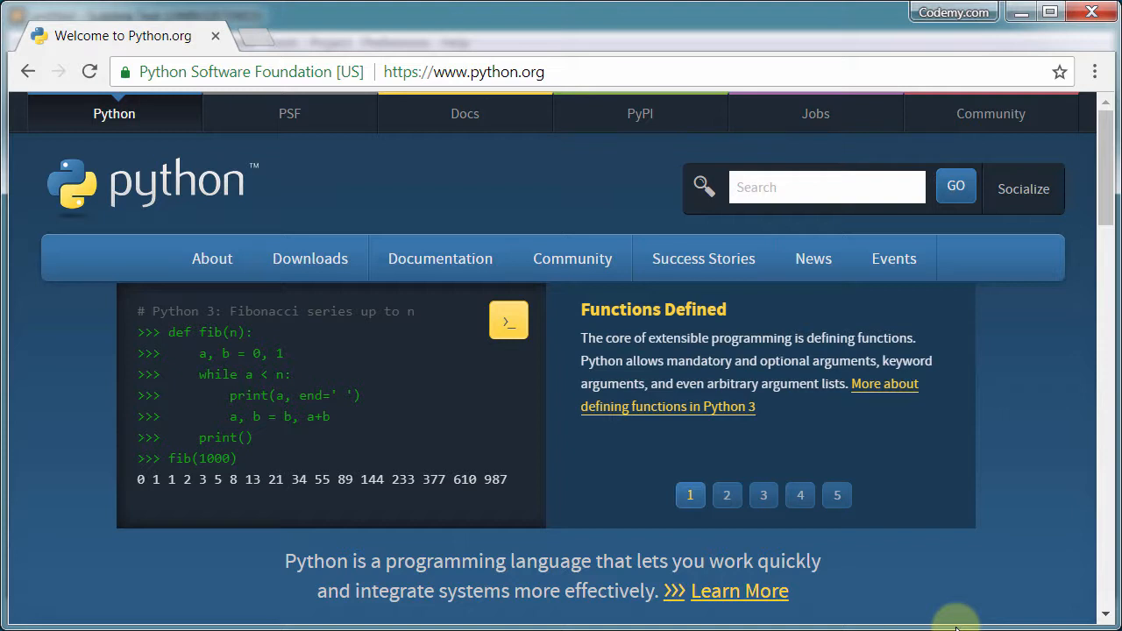
{"action": "left_click", "coordinate": [726, 494]}
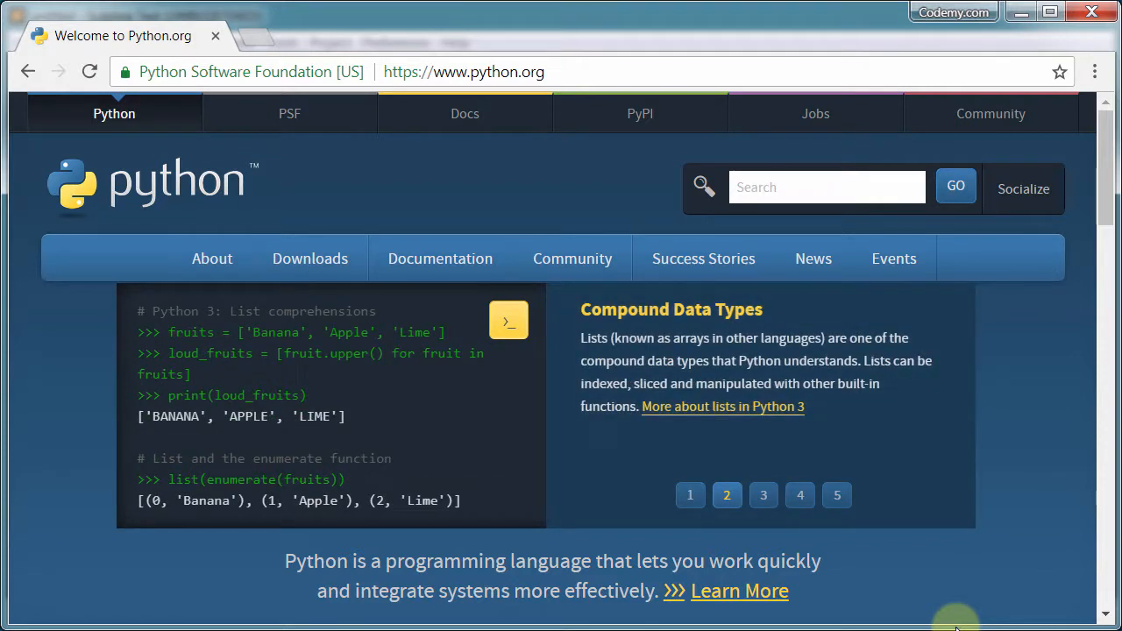
{"action": "left_click", "coordinate": [763, 494]}
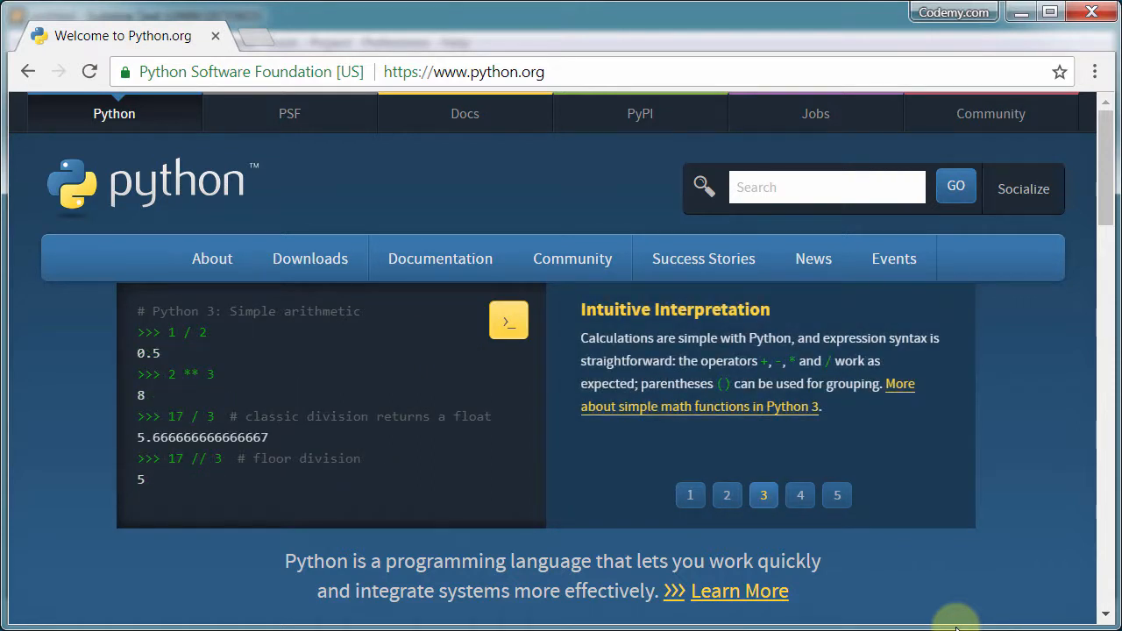
{"action": "left_click", "coordinate": [800, 495]}
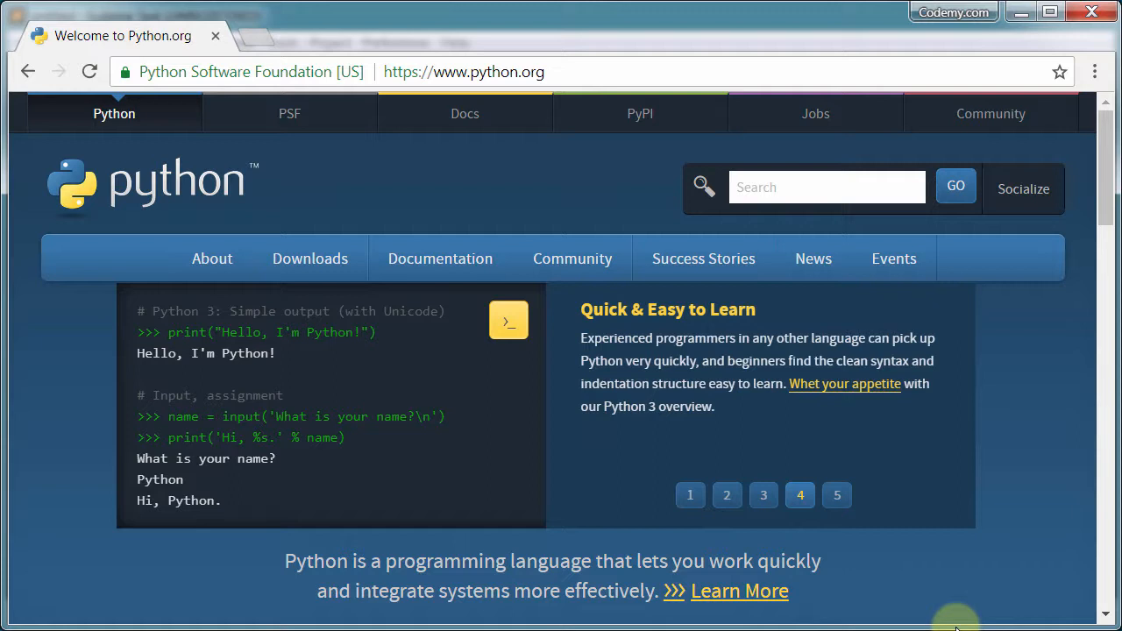
{"action": "left_click", "coordinate": [836, 494]}
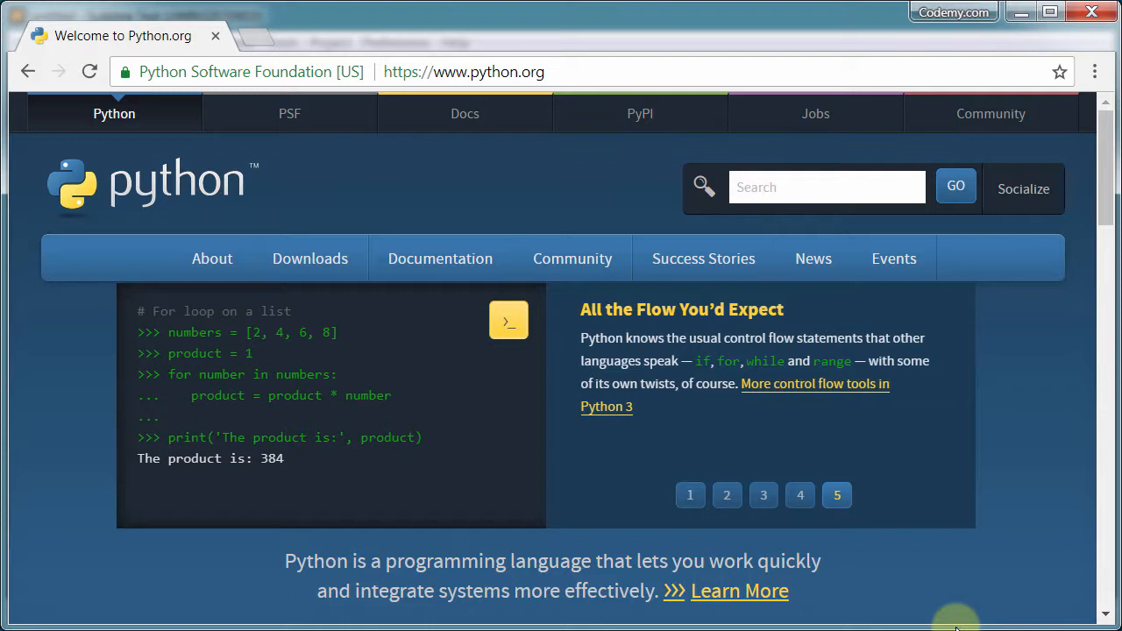
{"action": "left_click", "coordinate": [690, 494]}
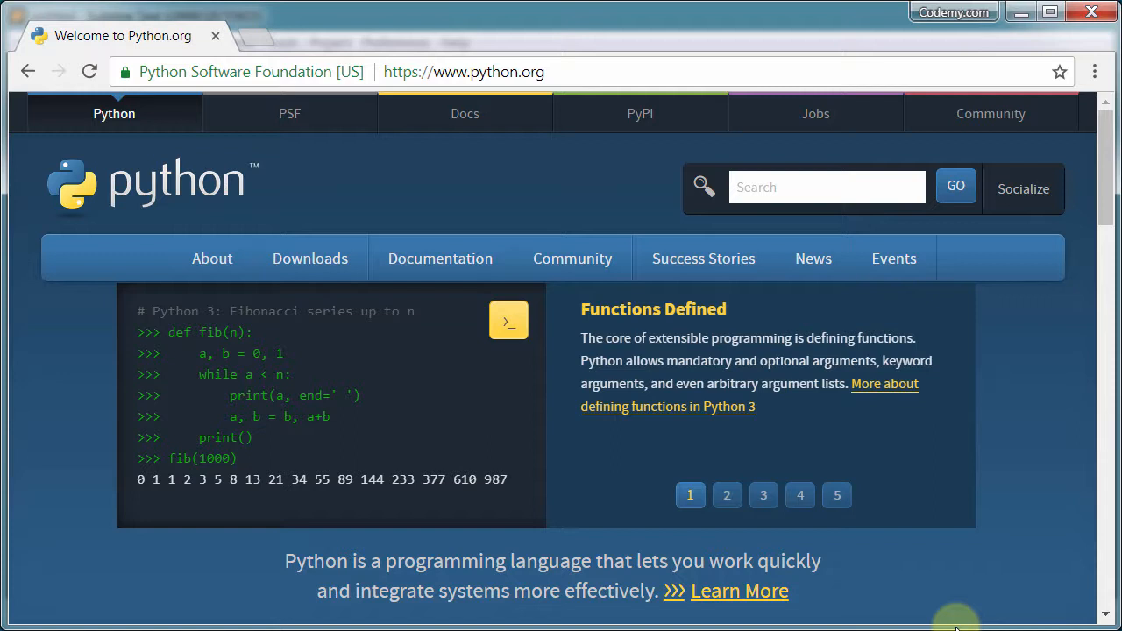
{"action": "left_click", "coordinate": [726, 495]}
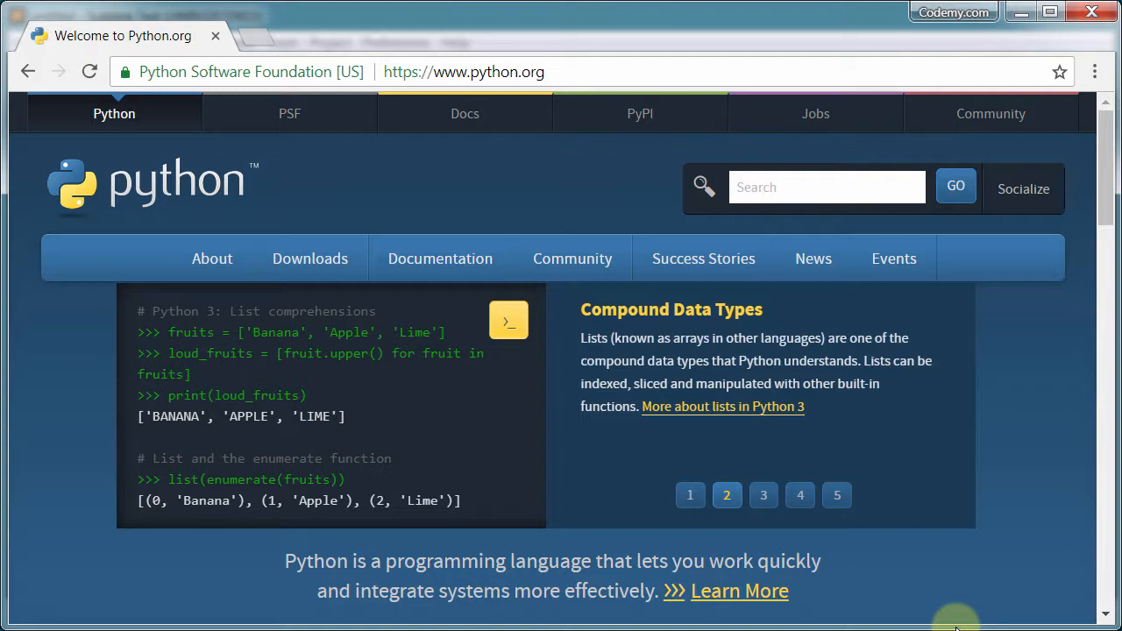
{"action": "left_click", "coordinate": [762, 494]}
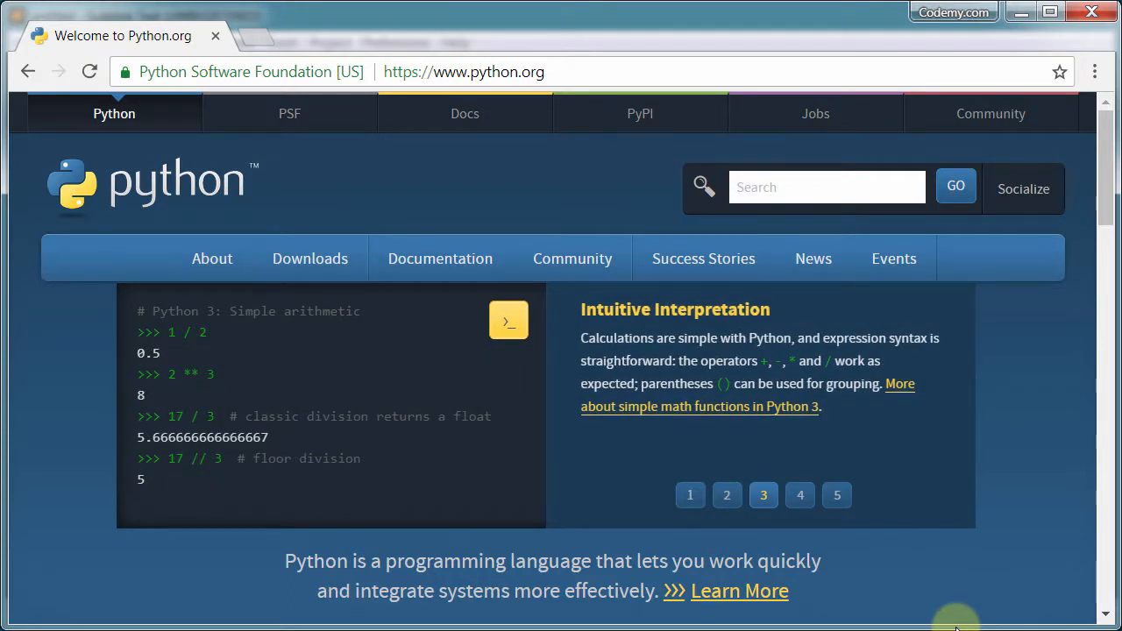
{"action": "left_click", "coordinate": [799, 495]}
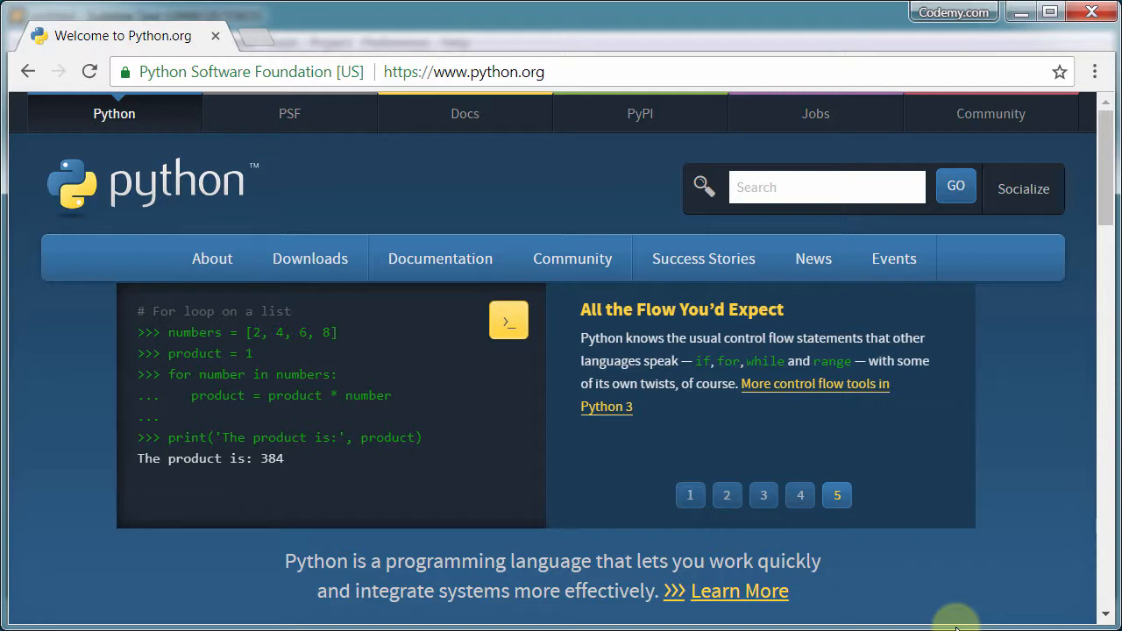
{"action": "left_click", "coordinate": [691, 494]}
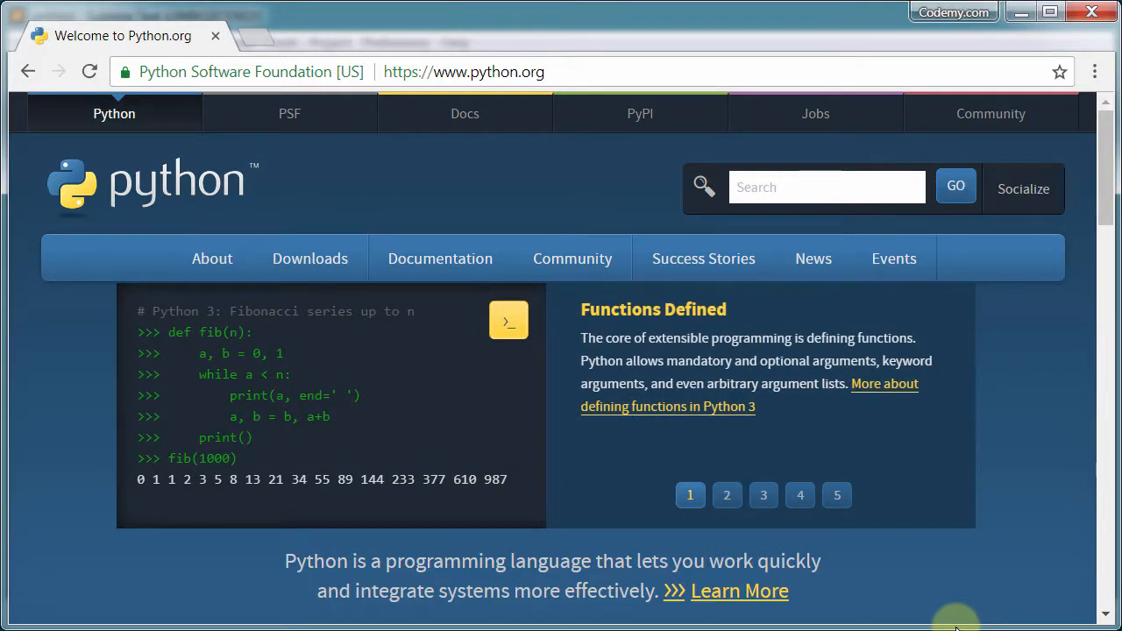
{"action": "left_click", "coordinate": [726, 494]}
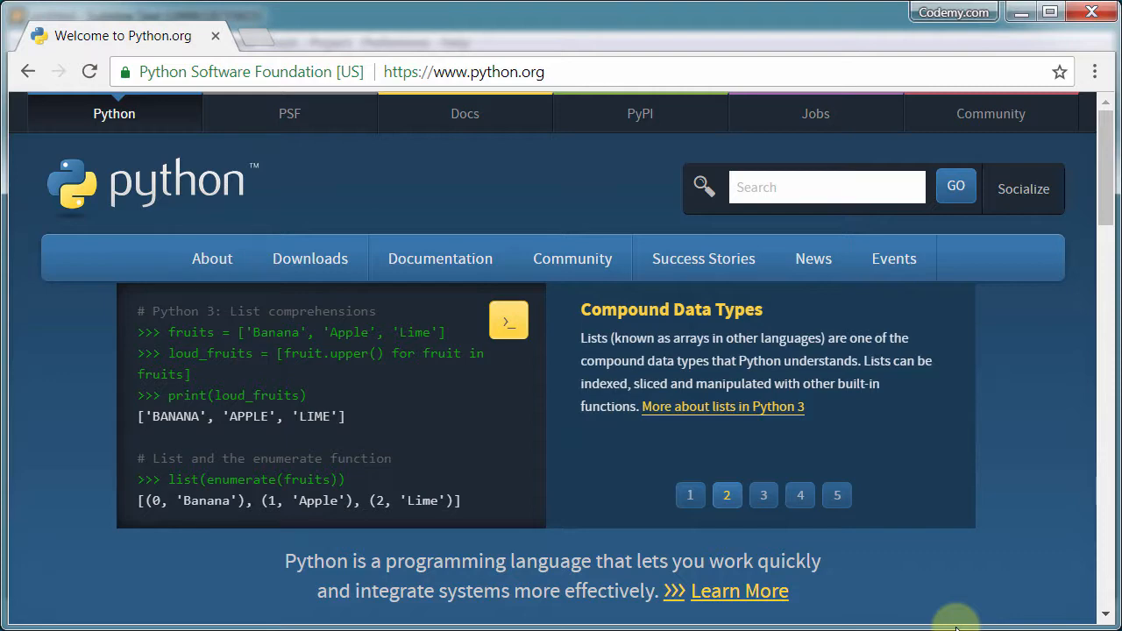
{"action": "left_click", "coordinate": [762, 494]}
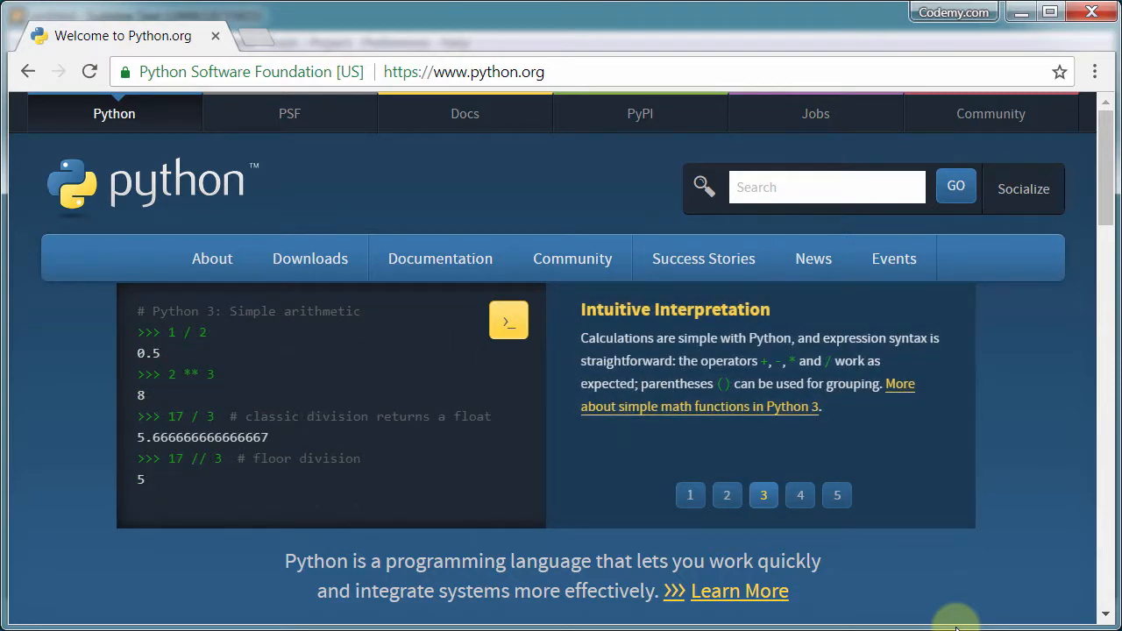
{"action": "left_click", "coordinate": [690, 494]}
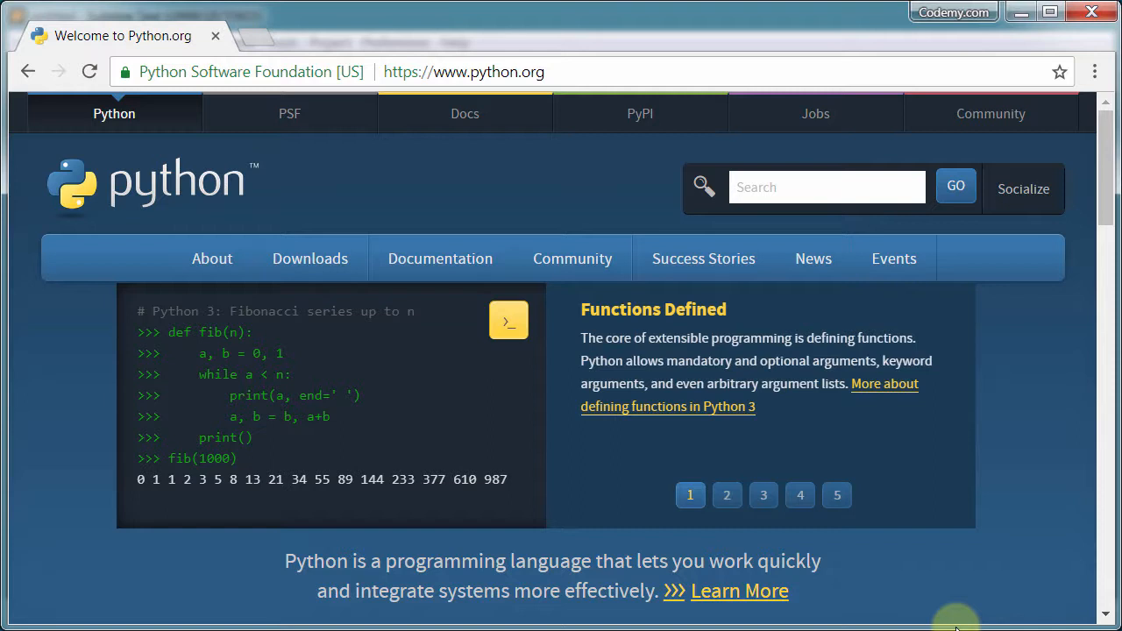
{"action": "left_click", "coordinate": [725, 494]}
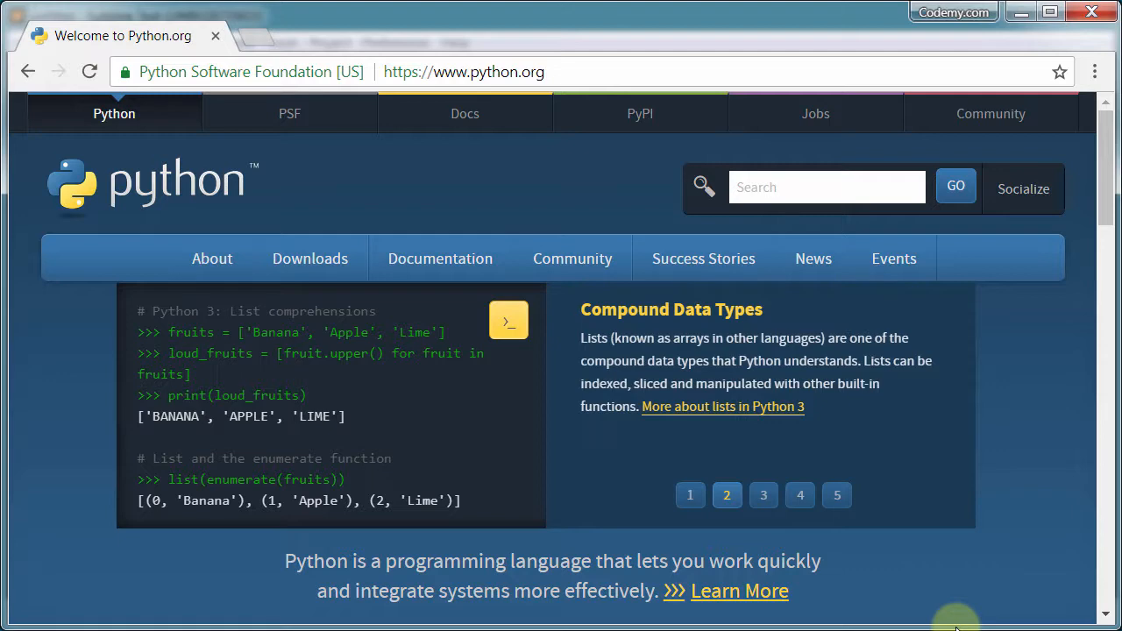
{"action": "left_click", "coordinate": [763, 495]}
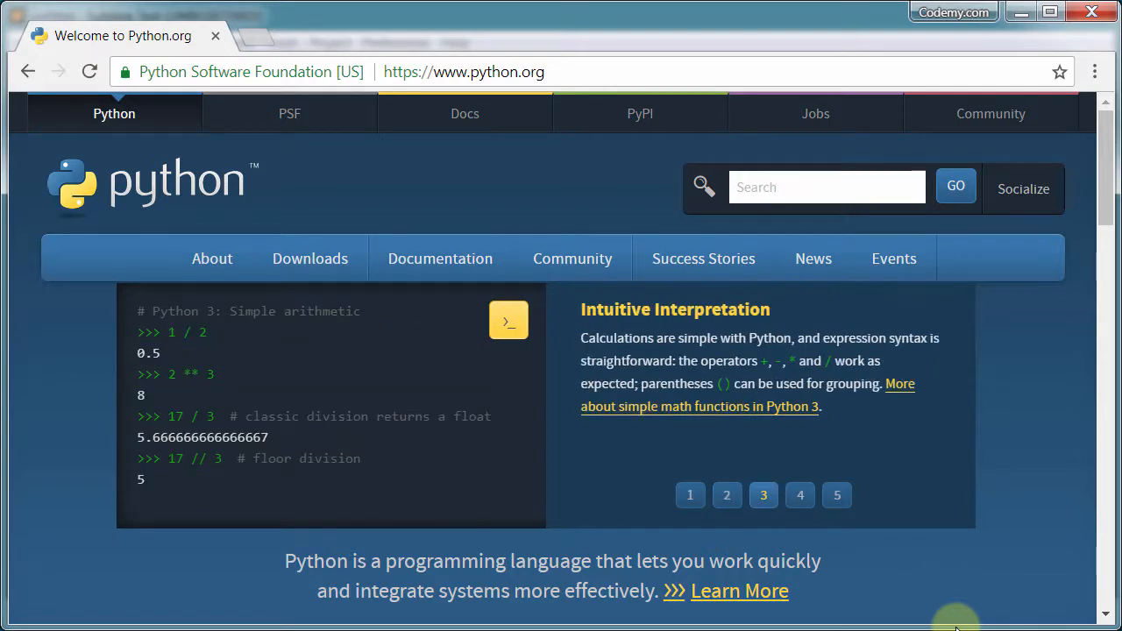
{"action": "left_click", "coordinate": [799, 494]}
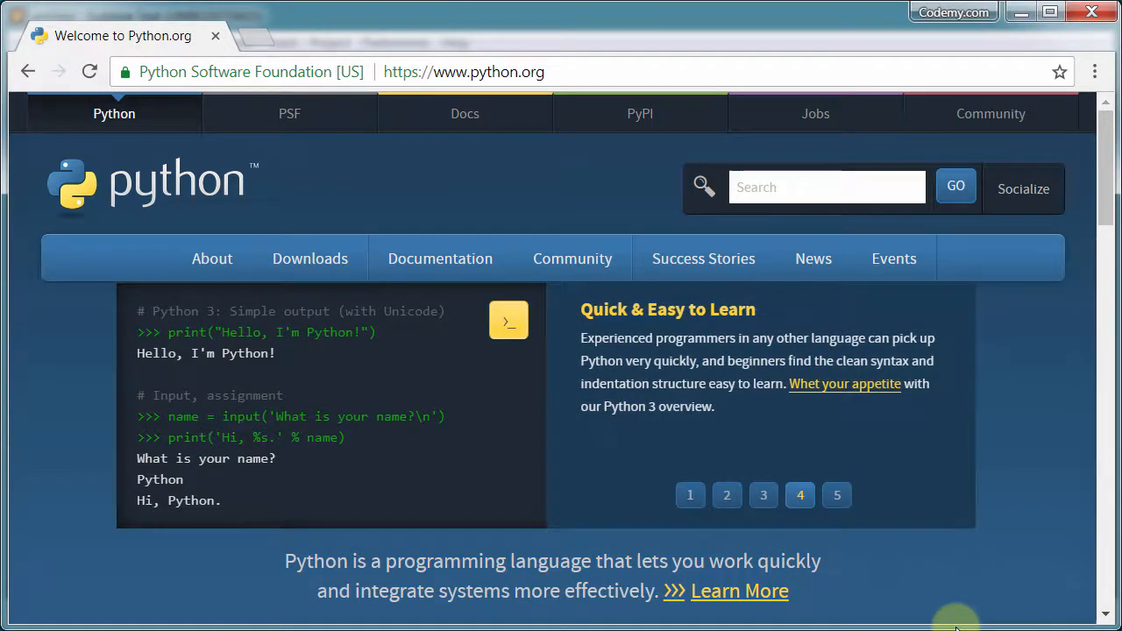